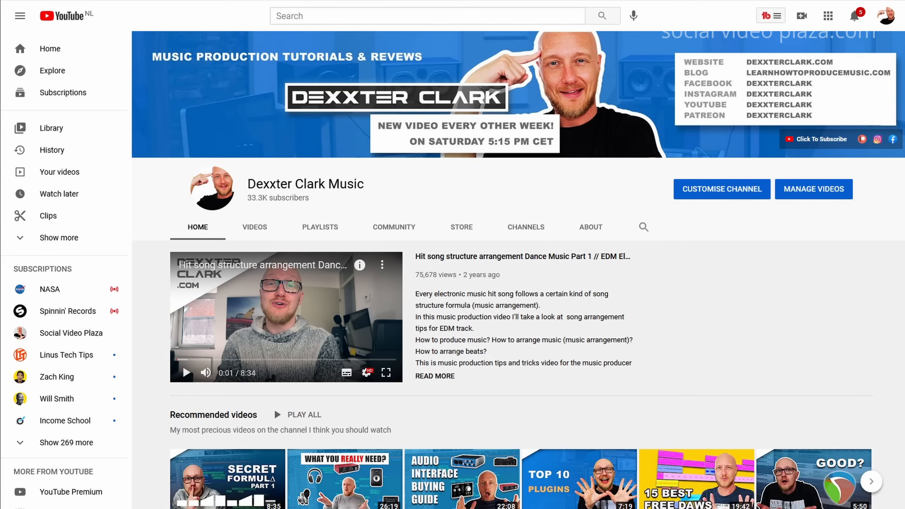
- Scroll down the channel Home tab past its playlists toward the book website link
{"action": "scroll", "scroll_direction": "down", "scroll_amount": 3}
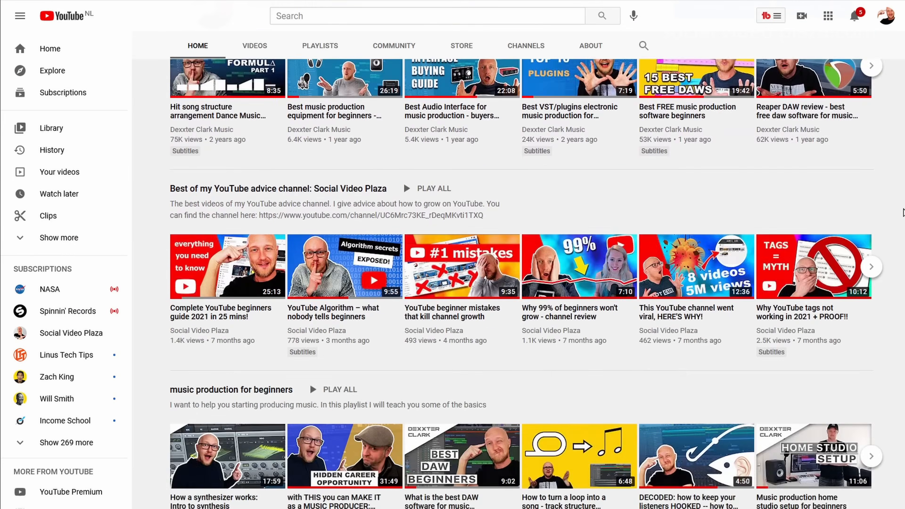
{"action": "scroll", "scroll_direction": "down", "scroll_amount": 3}
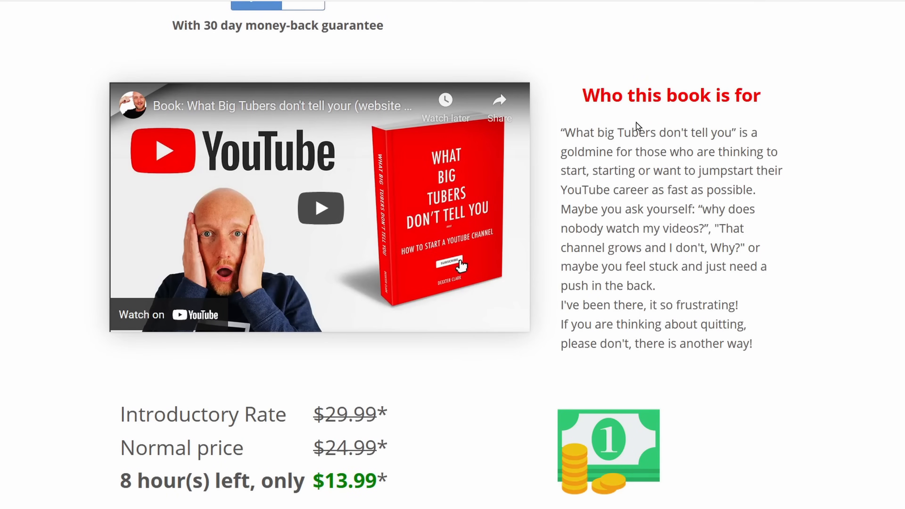
- Return from the book sales page to the YouTube watch page
{"action": "left_click", "coordinate": [320, 209]}
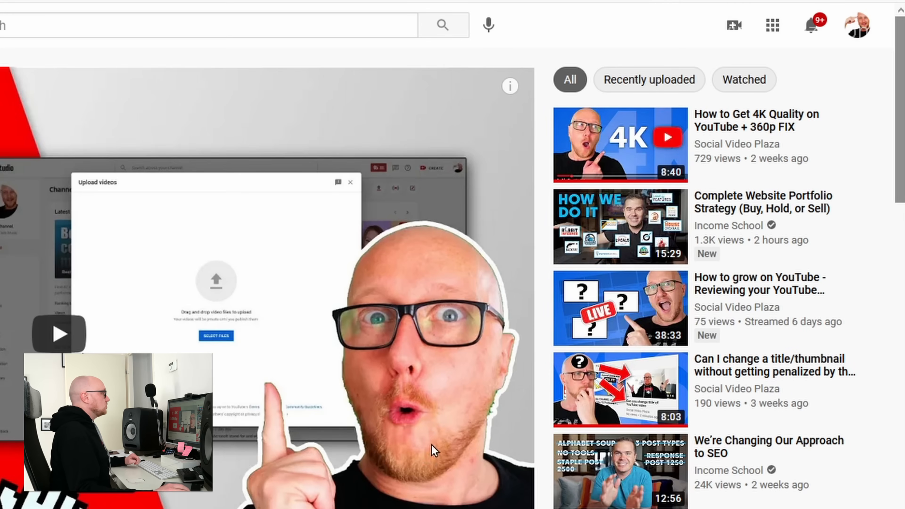
- Enter YouTube Studio from the account menu and start a new video upload
{"action": "left_click", "coordinate": [860, 25]}
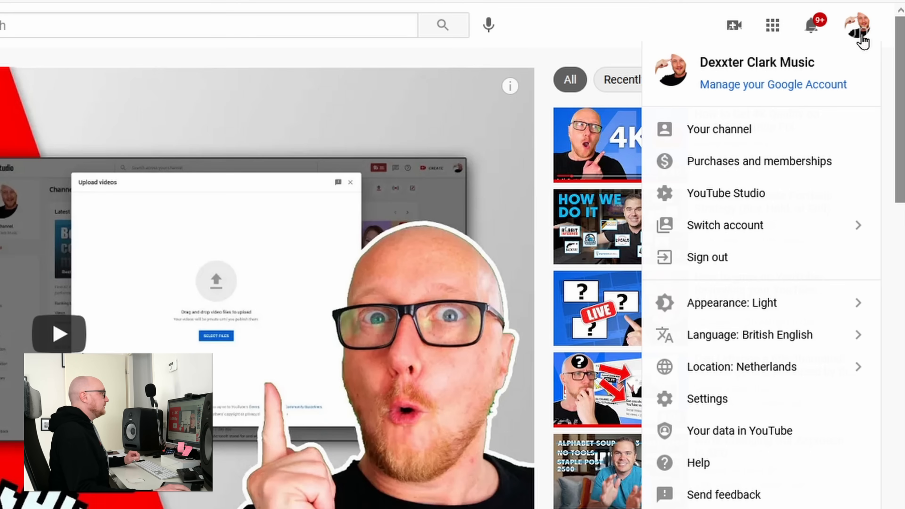
{"action": "mouse_move", "coordinate": [785, 209]}
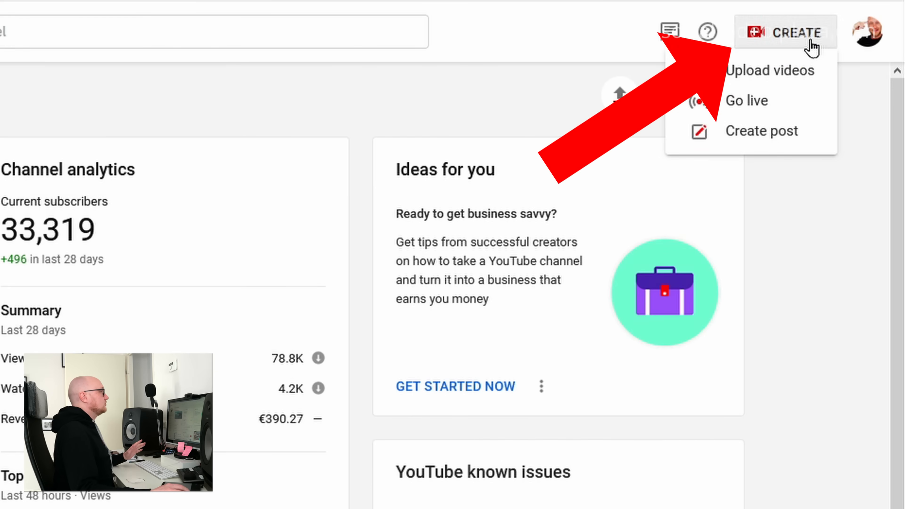
{"action": "left_click", "coordinate": [772, 70]}
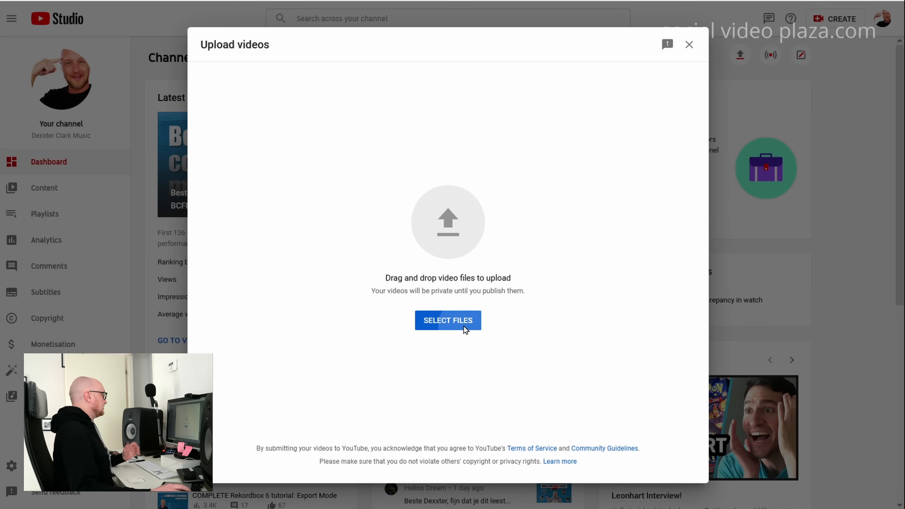
- Select MVI_6887.MP4 from the Videos folder and begin uploading it
{"action": "left_click", "coordinate": [448, 321]}
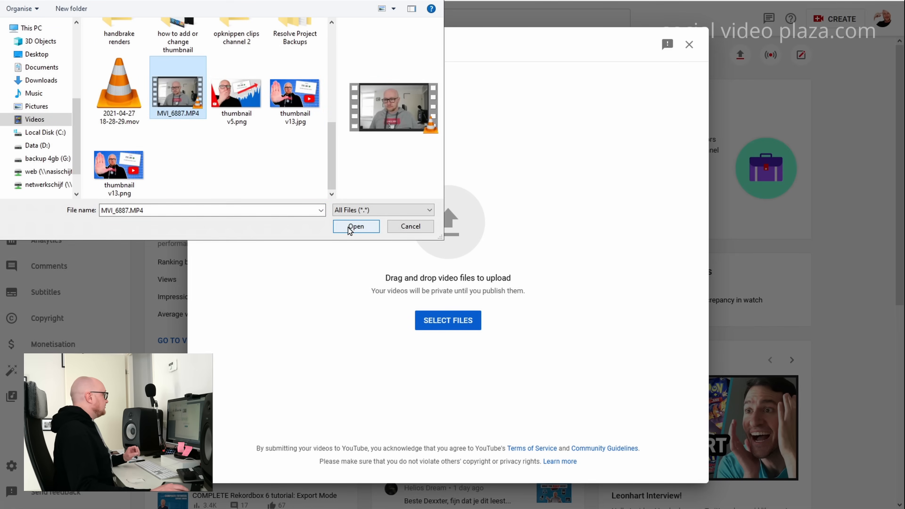
{"action": "left_click", "coordinate": [357, 227]}
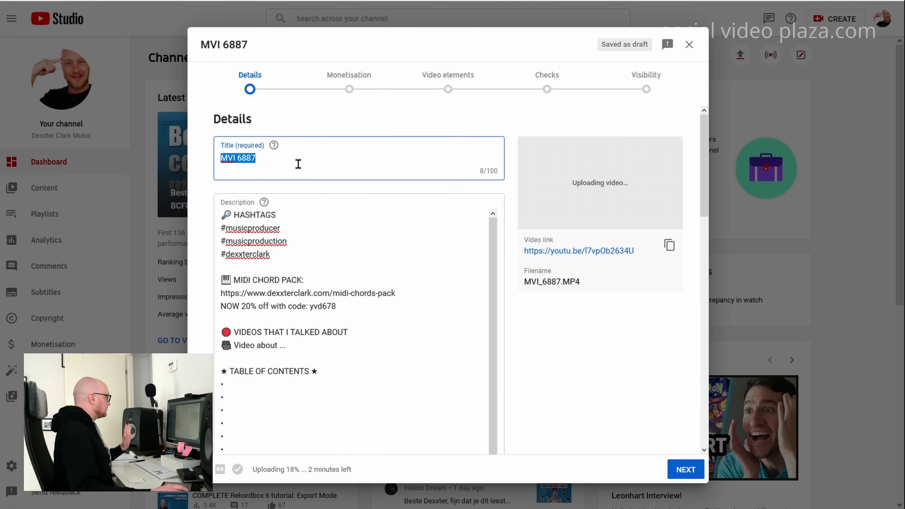
{"action": "mouse_move", "coordinate": [416, 376]}
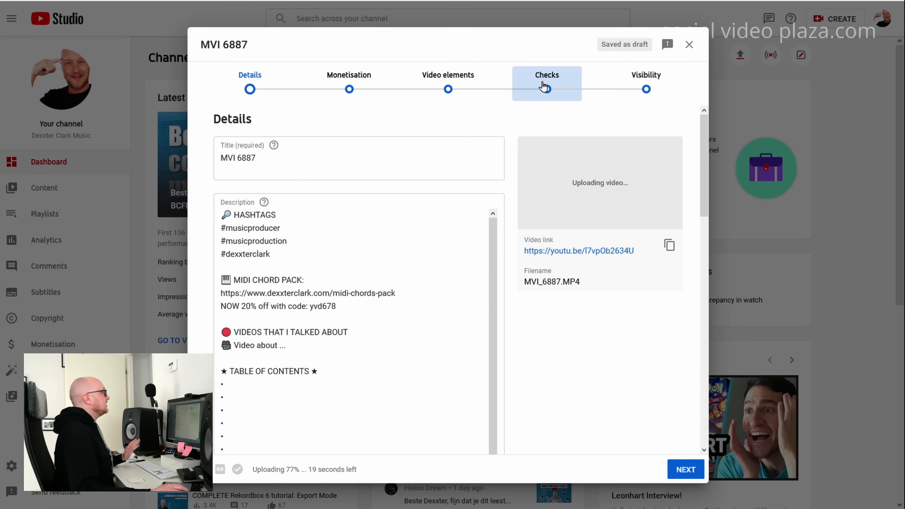
{"action": "mouse_move", "coordinate": [696, 416]}
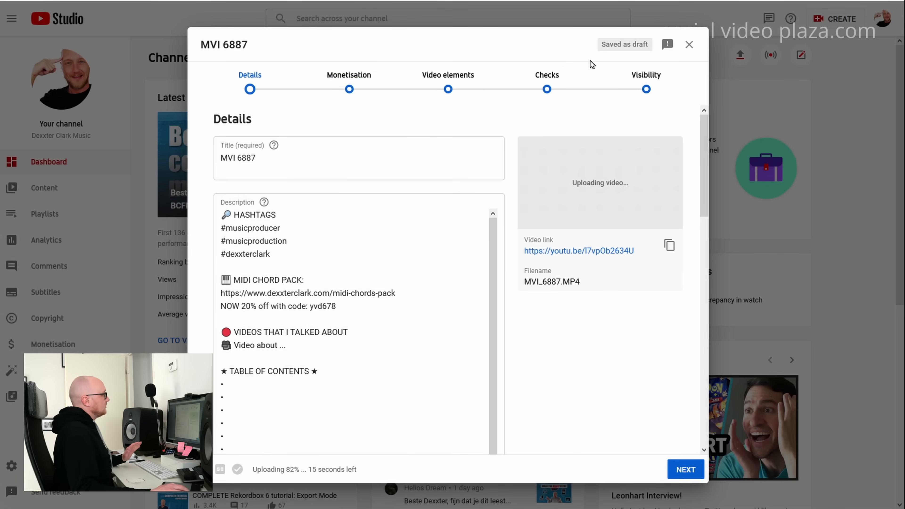
{"action": "mouse_move", "coordinate": [687, 476]}
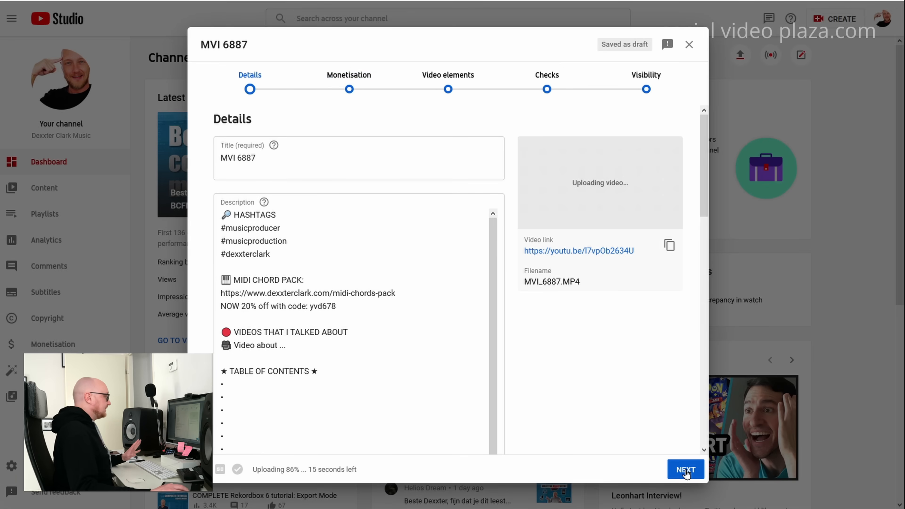
- Advance the upload wizard through Details, Monetisation and Video elements to Visibility
{"action": "left_click", "coordinate": [685, 470]}
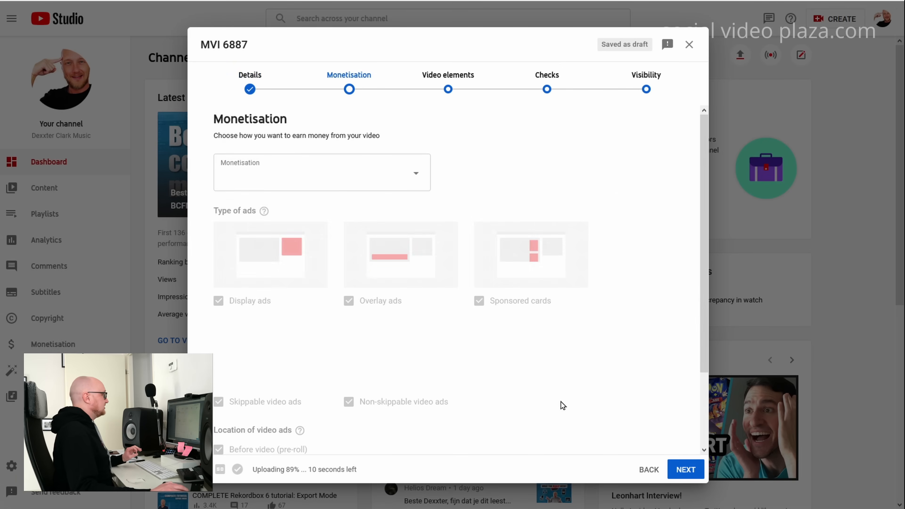
{"action": "left_click", "coordinate": [686, 469]}
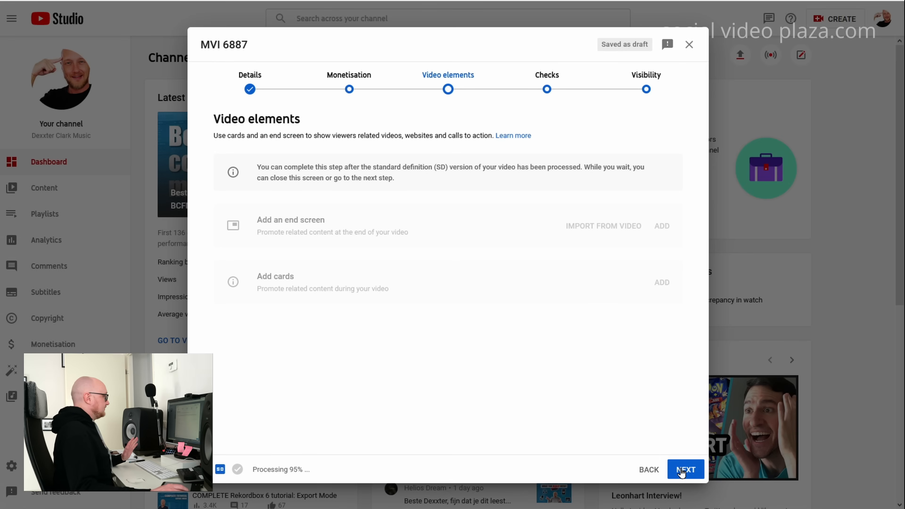
{"action": "left_click", "coordinate": [685, 469]}
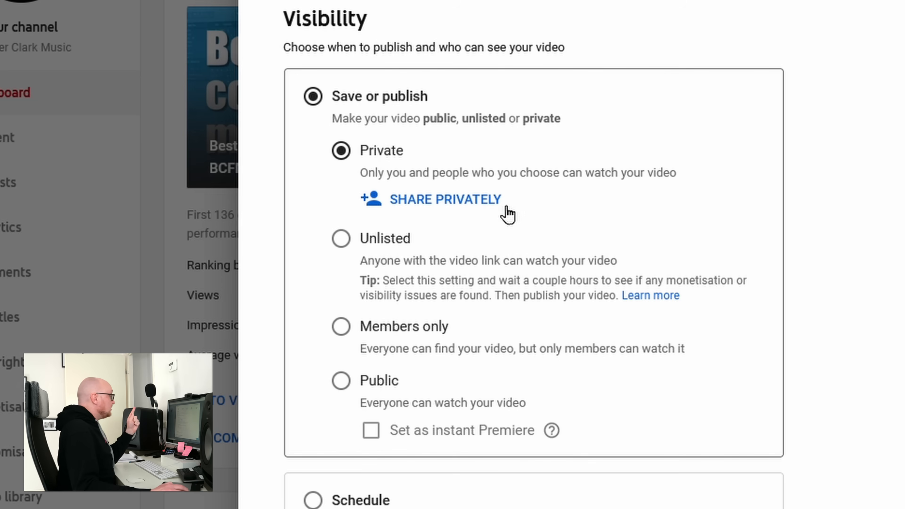
{"action": "mouse_move", "coordinate": [493, 213]}
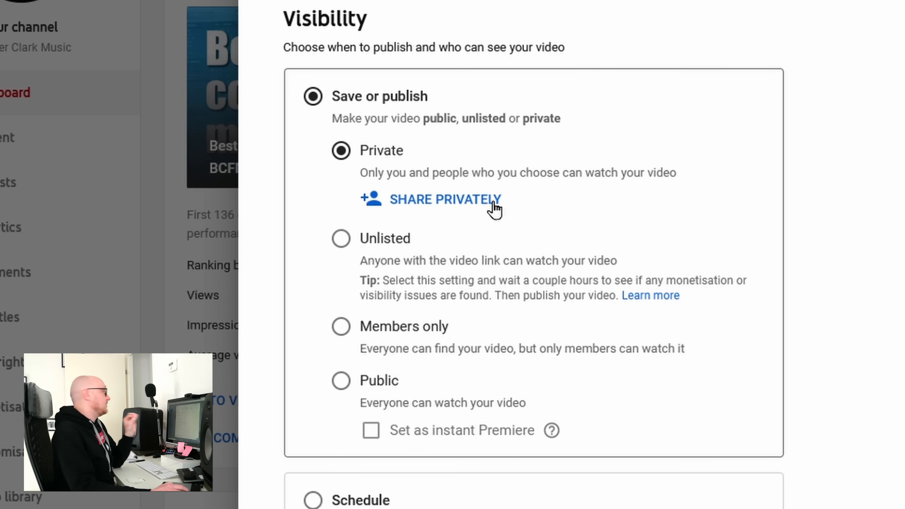
{"action": "left_click", "coordinate": [448, 200]}
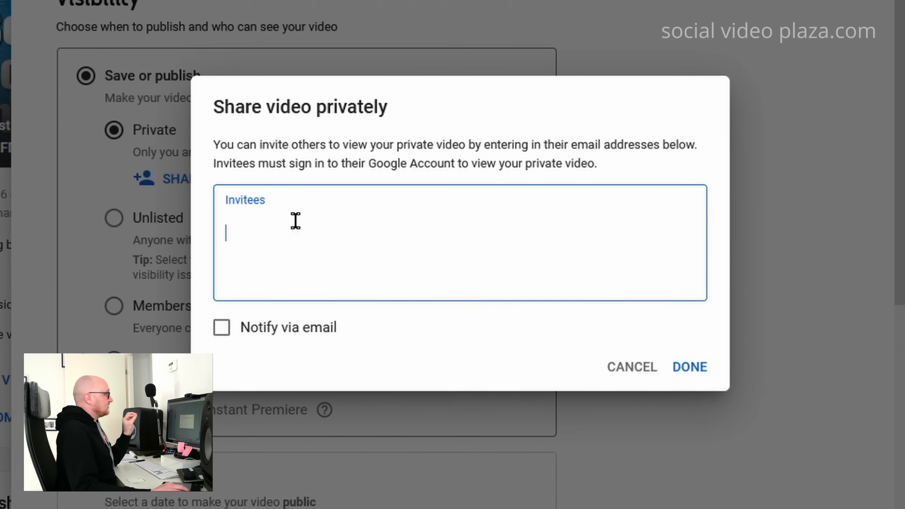
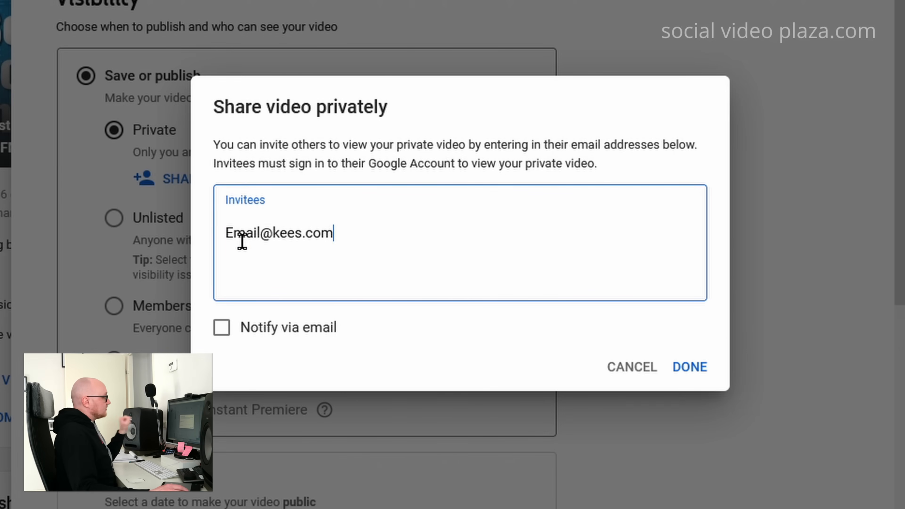
{"action": "mouse_move", "coordinate": [704, 370]}
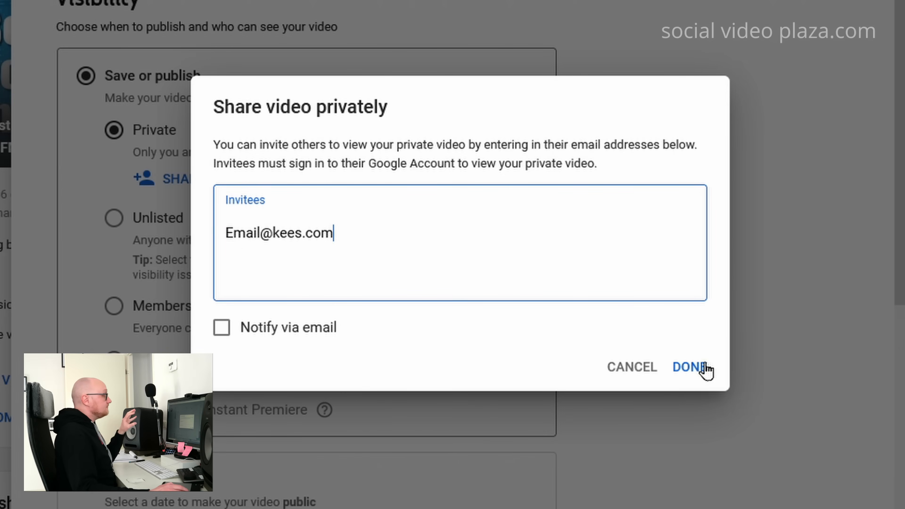
{"action": "mouse_move", "coordinate": [667, 335]}
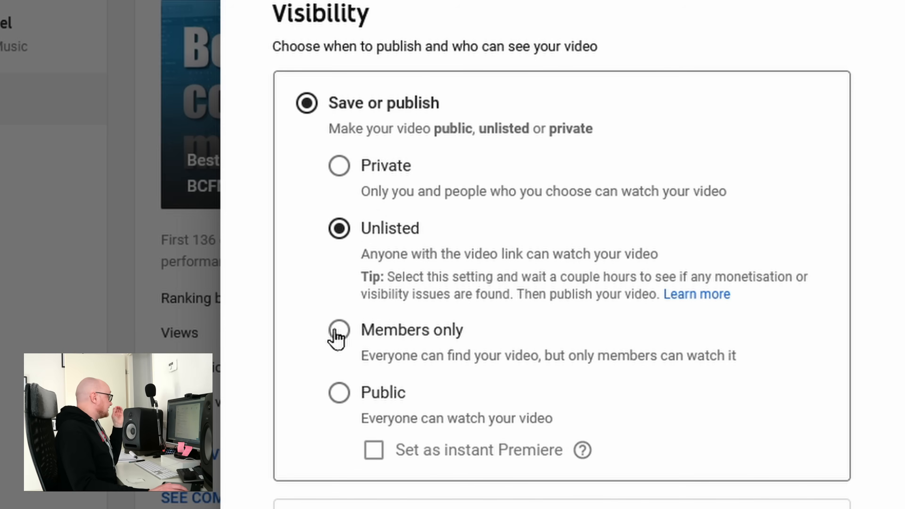
- Try Public visibility, revert to Private and save the upload
{"action": "left_click", "coordinate": [339, 332]}
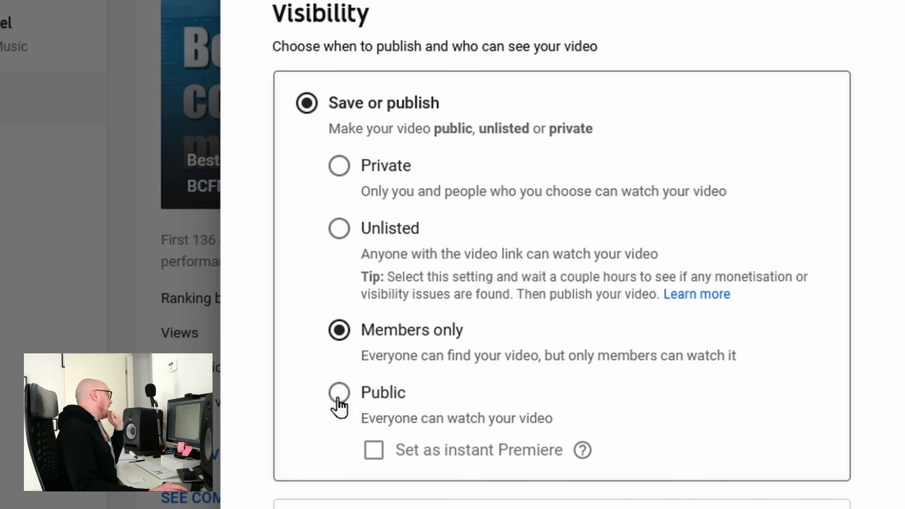
{"action": "left_click", "coordinate": [339, 392]}
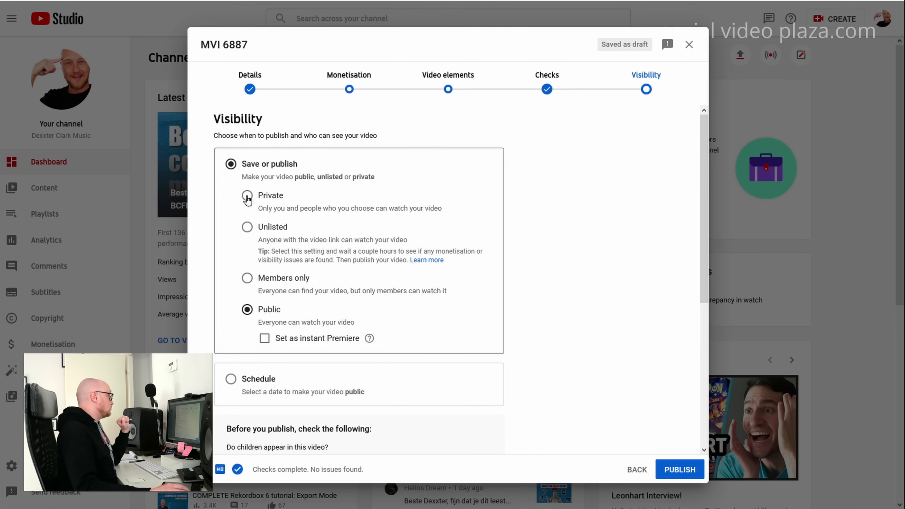
{"action": "left_click", "coordinate": [247, 196]}
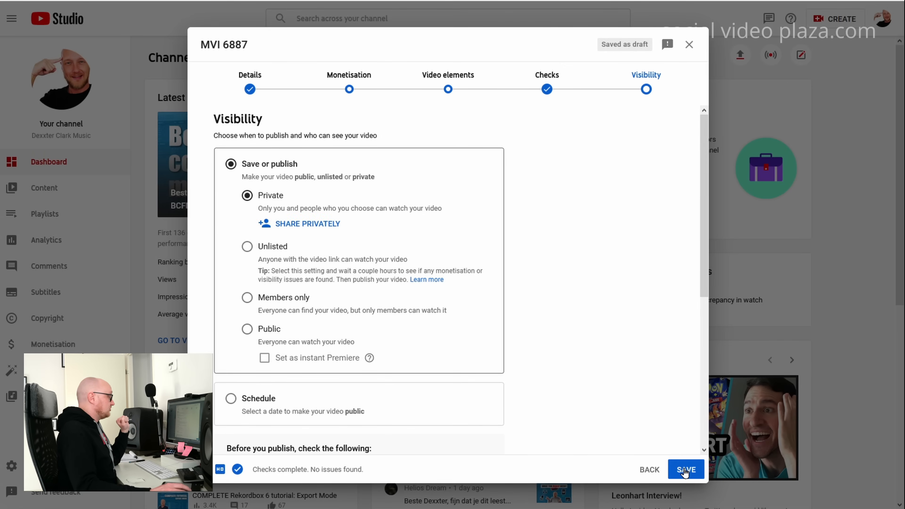
{"action": "left_click", "coordinate": [685, 470]}
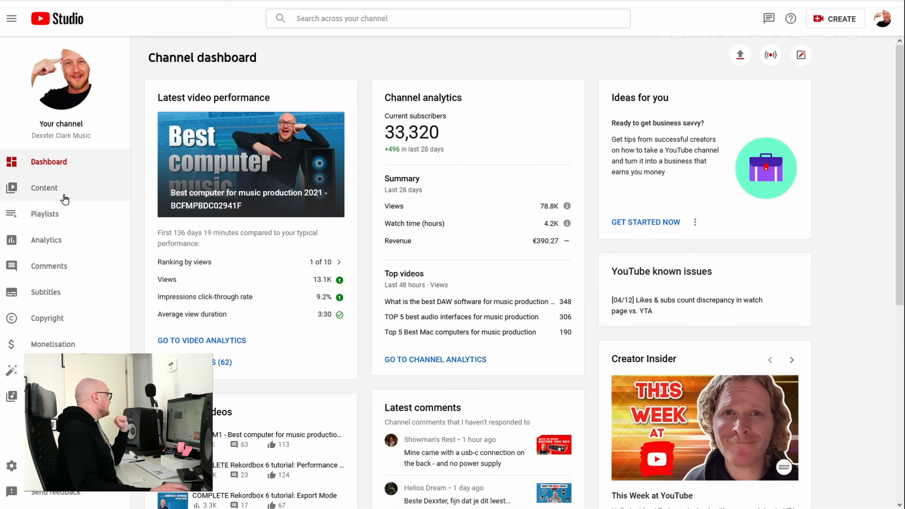
- View the Content list and peek at the newest upload's Private visibility options without changing them
{"action": "left_click", "coordinate": [44, 187]}
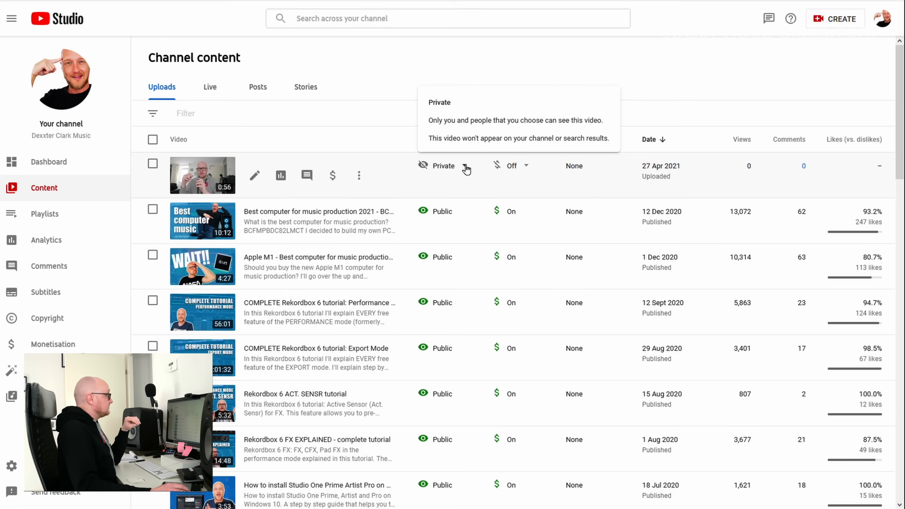
{"action": "left_click", "coordinate": [466, 166]}
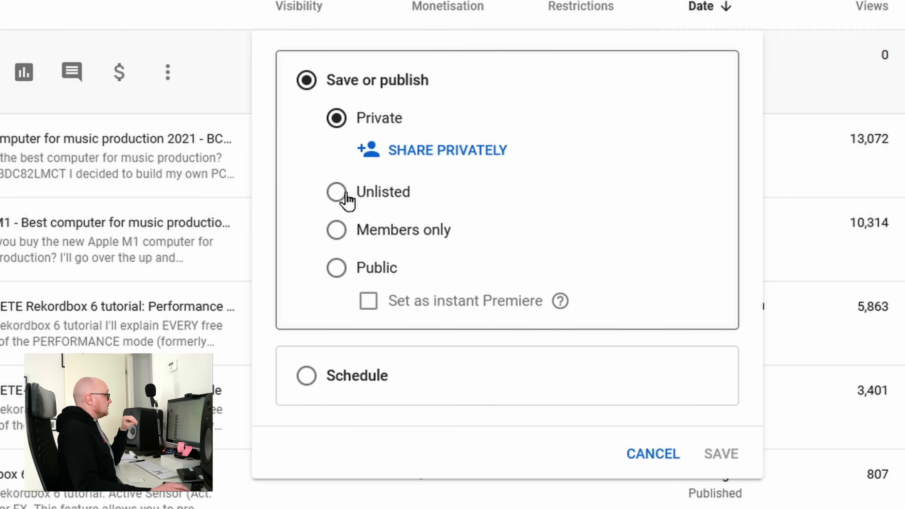
{"action": "mouse_move", "coordinate": [479, 268]}
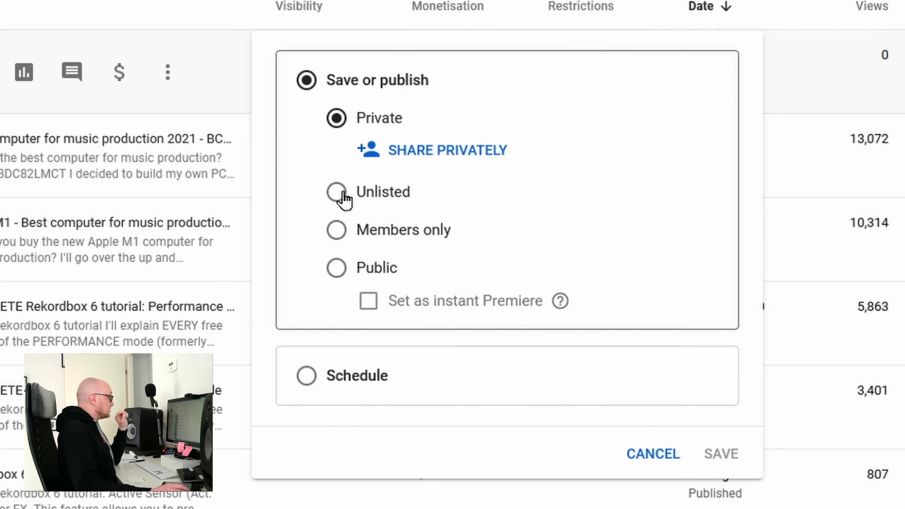
{"action": "mouse_move", "coordinate": [338, 285]}
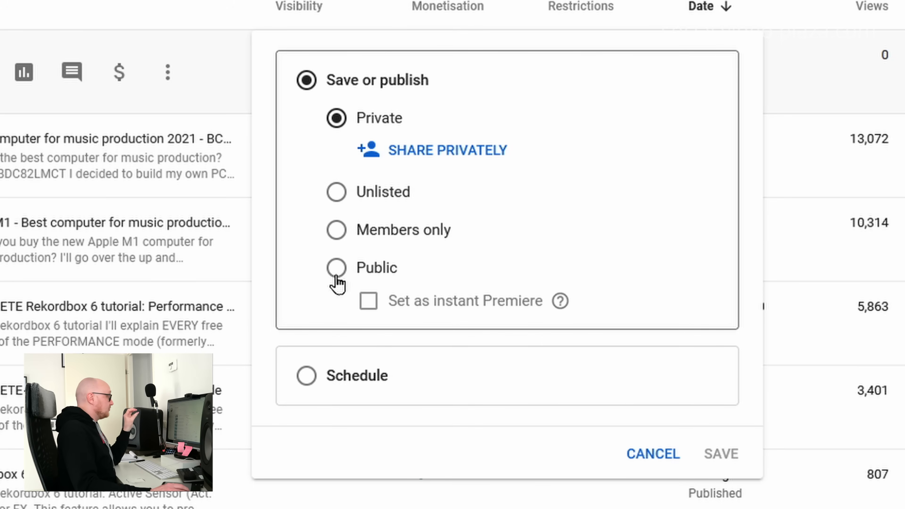
{"action": "left_click", "coordinate": [653, 454]}
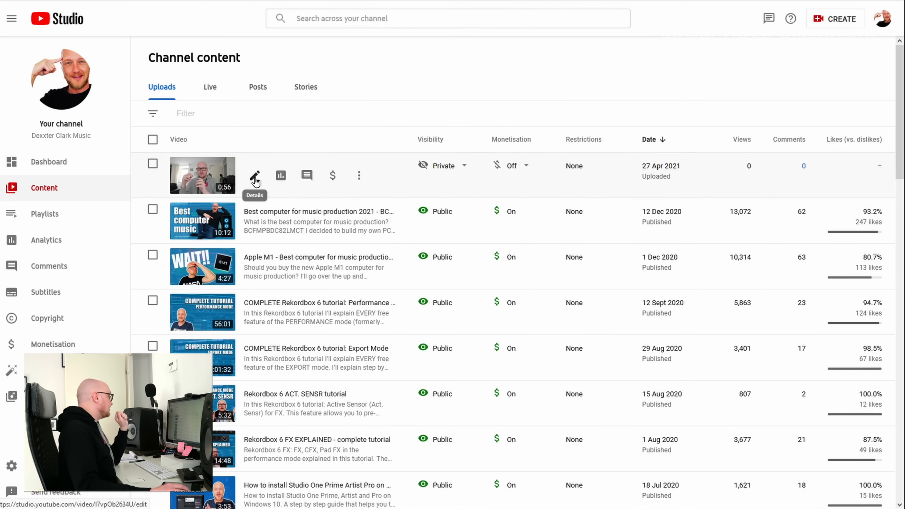
- On the MVI 6887 details page, switch visibility to Schedule
{"action": "left_click", "coordinate": [255, 176]}
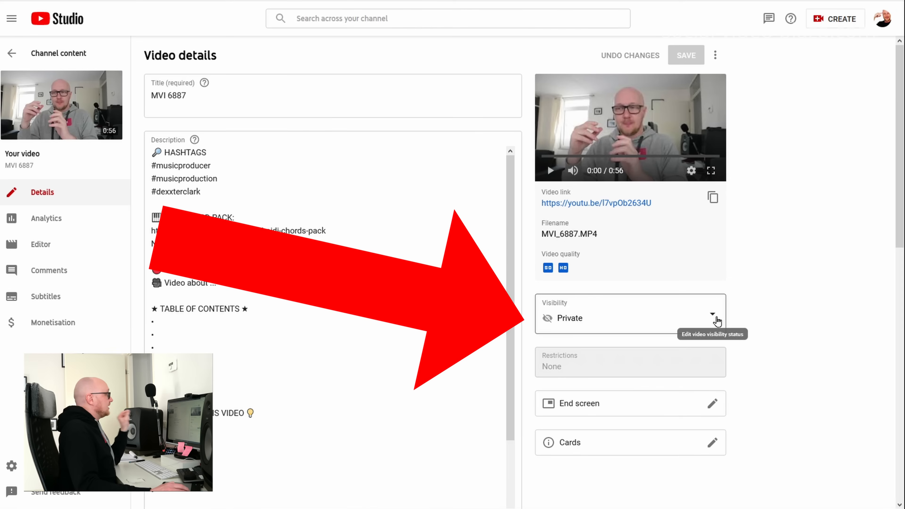
{"action": "left_click", "coordinate": [712, 314]}
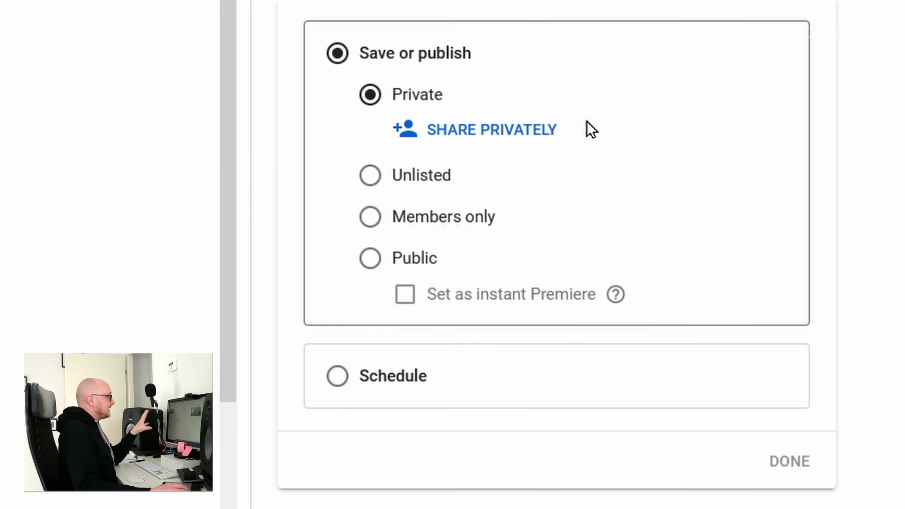
{"action": "mouse_move", "coordinate": [335, 402]}
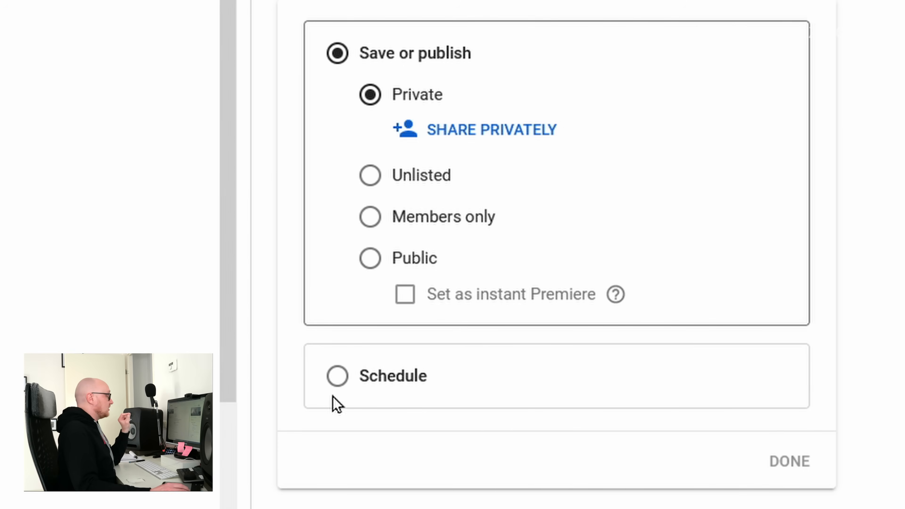
{"action": "left_click", "coordinate": [338, 376]}
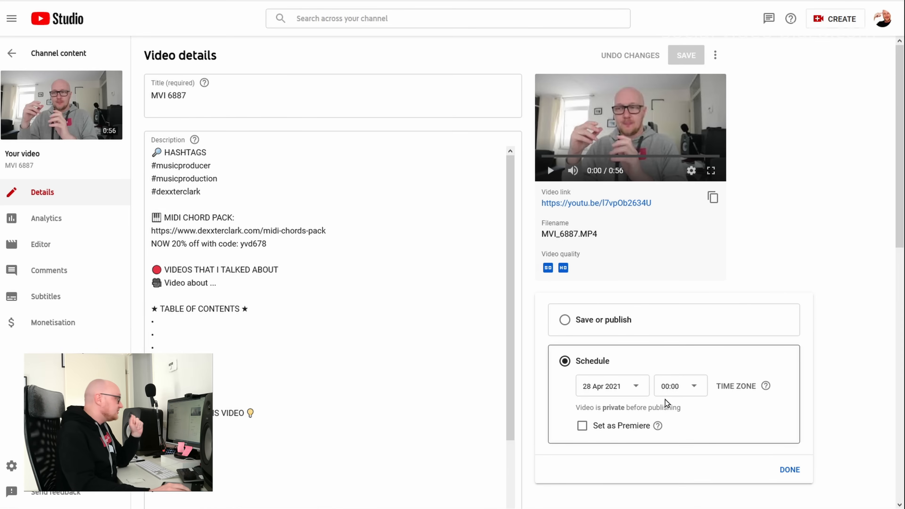
{"action": "mouse_move", "coordinate": [725, 396]}
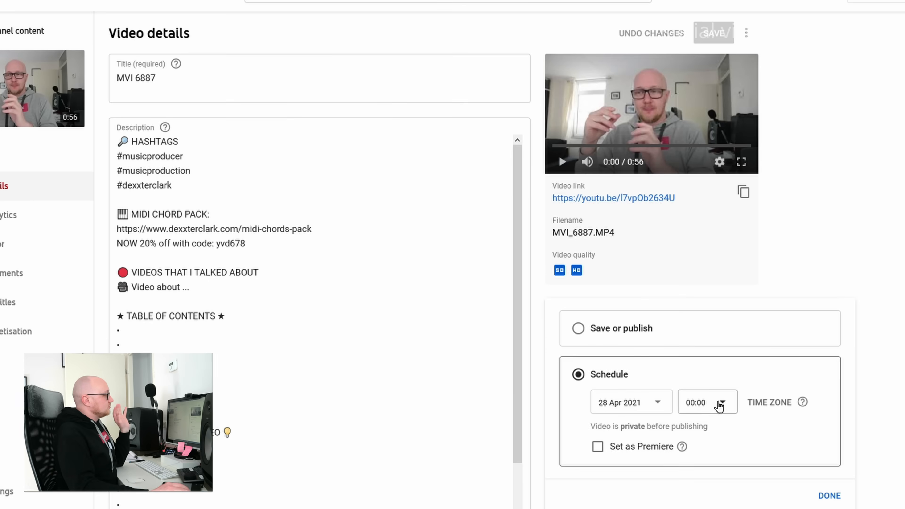
- Set the publish time to 04:15 on 28 Apr 2021 and confirm the schedule
{"action": "left_click", "coordinate": [707, 402]}
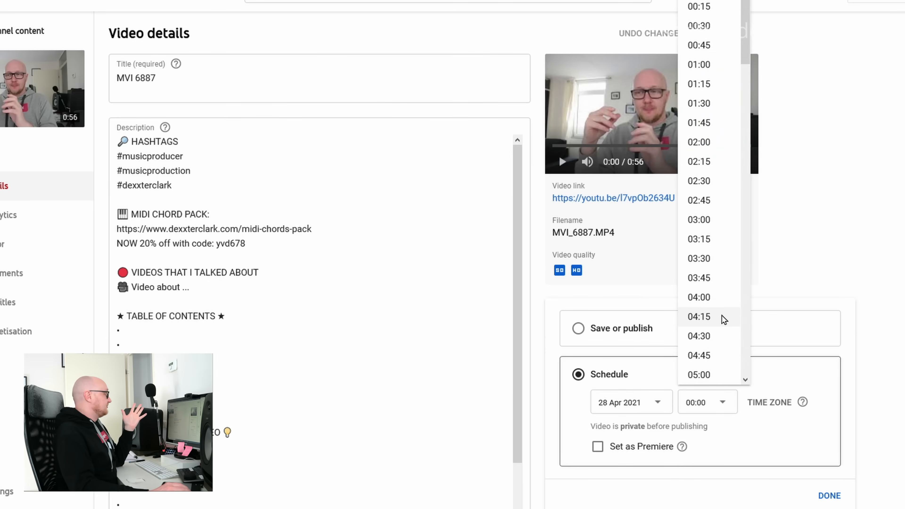
{"action": "left_click", "coordinate": [699, 316]}
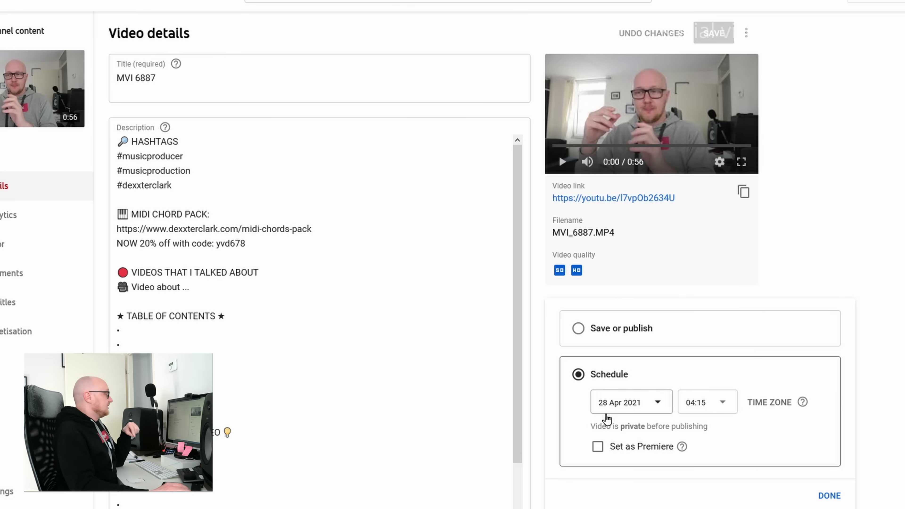
{"action": "mouse_move", "coordinate": [610, 413]}
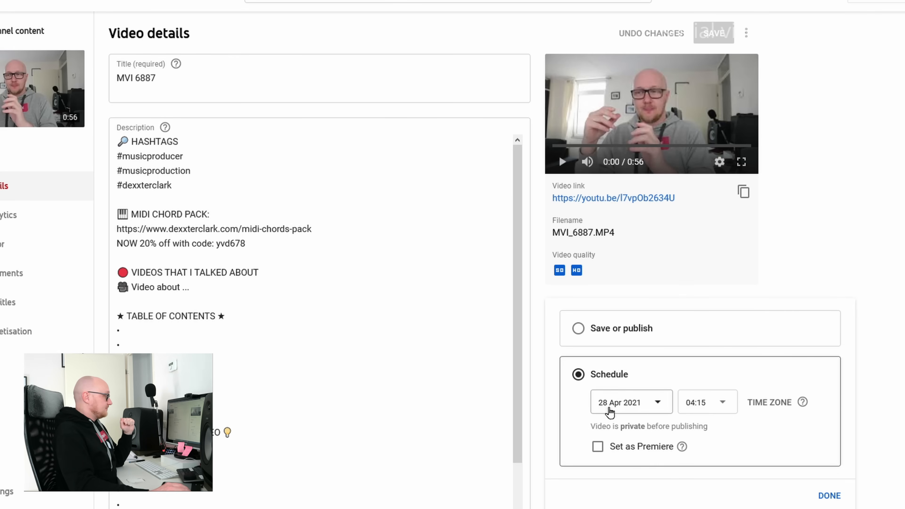
{"action": "mouse_move", "coordinate": [828, 497]}
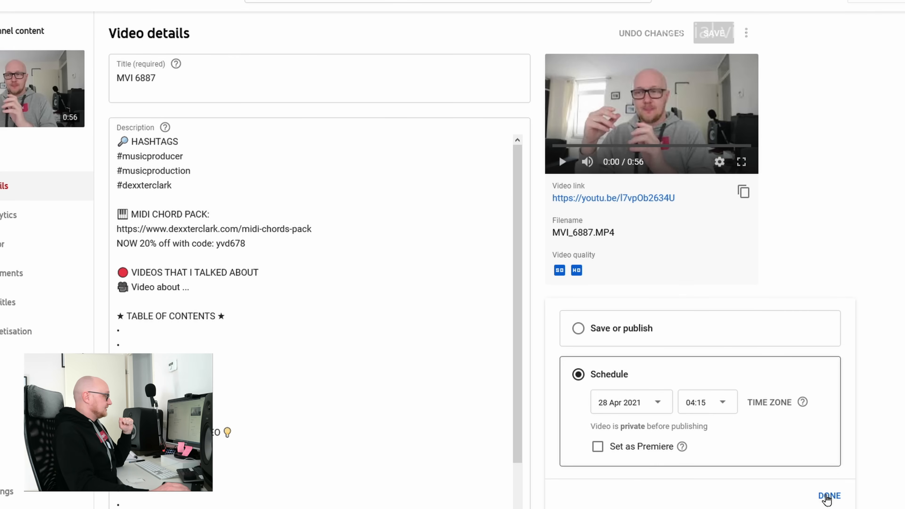
{"action": "left_click", "coordinate": [828, 495]}
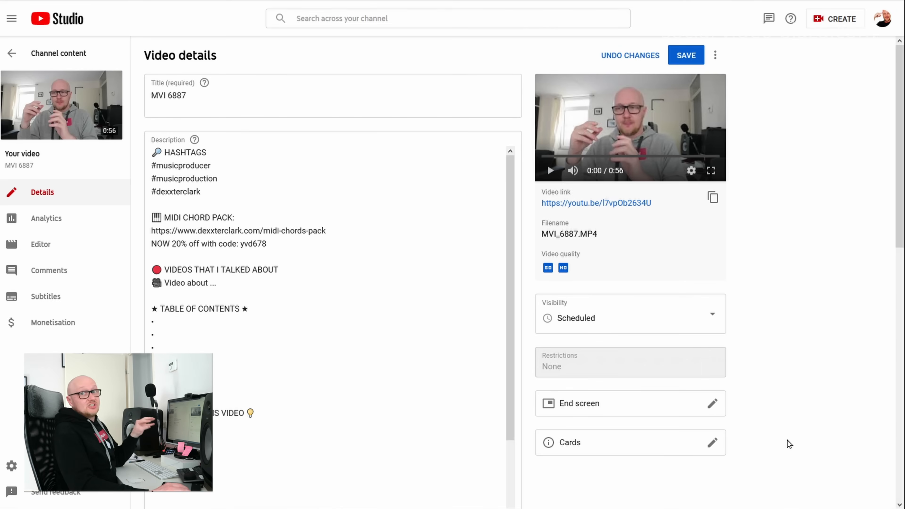